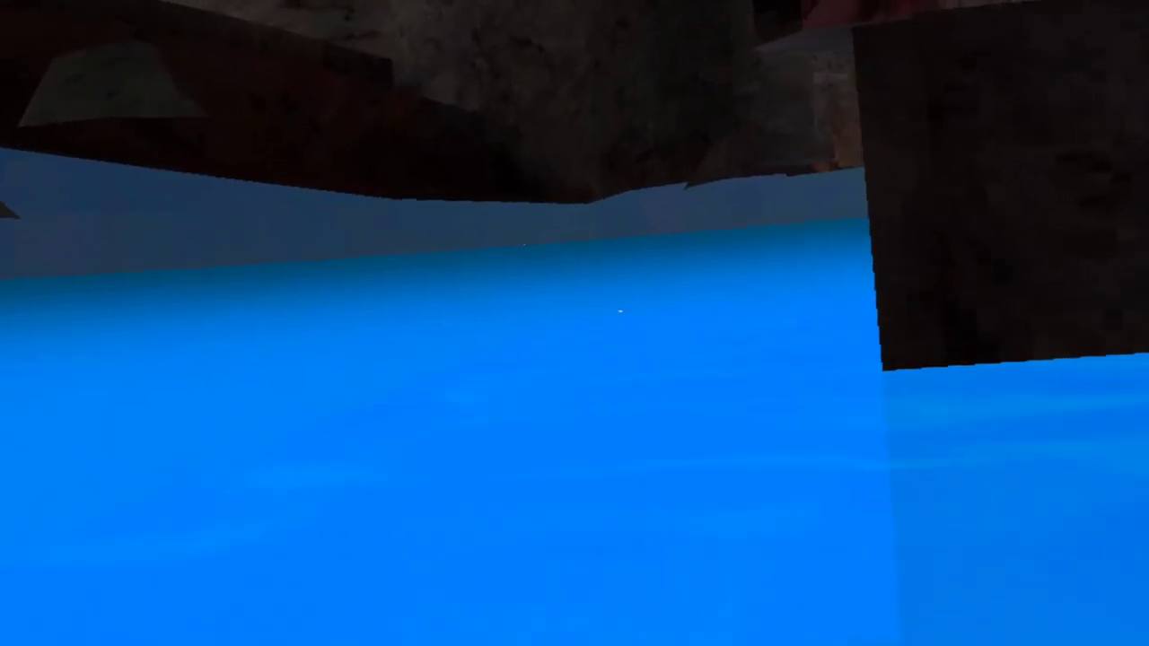
{"action": "mouse_move", "coordinate": [575, 323]}
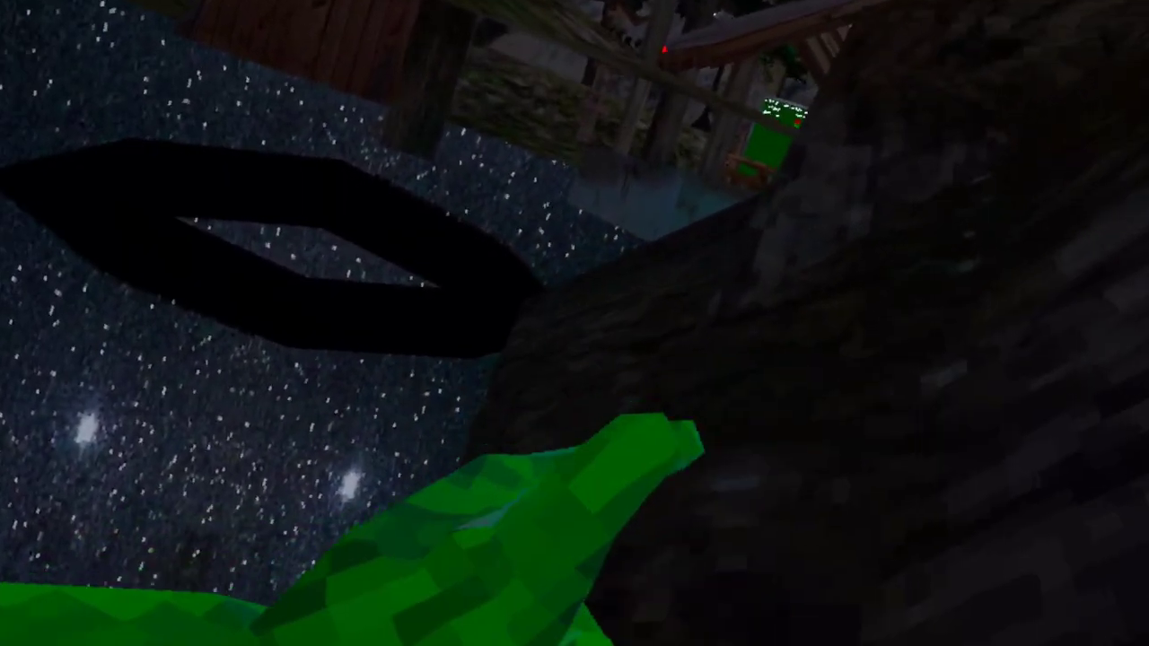
{"action": "mouse_move", "coordinate": [574, 323]}
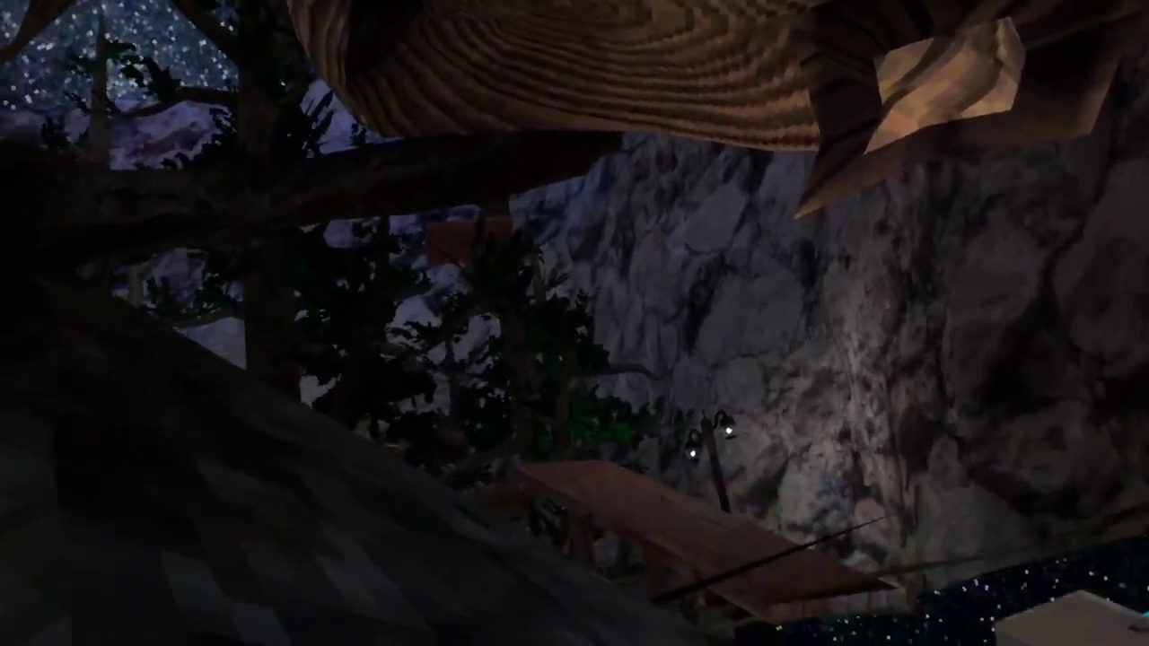
{"action": "mouse_move", "coordinate": [575, 323]}
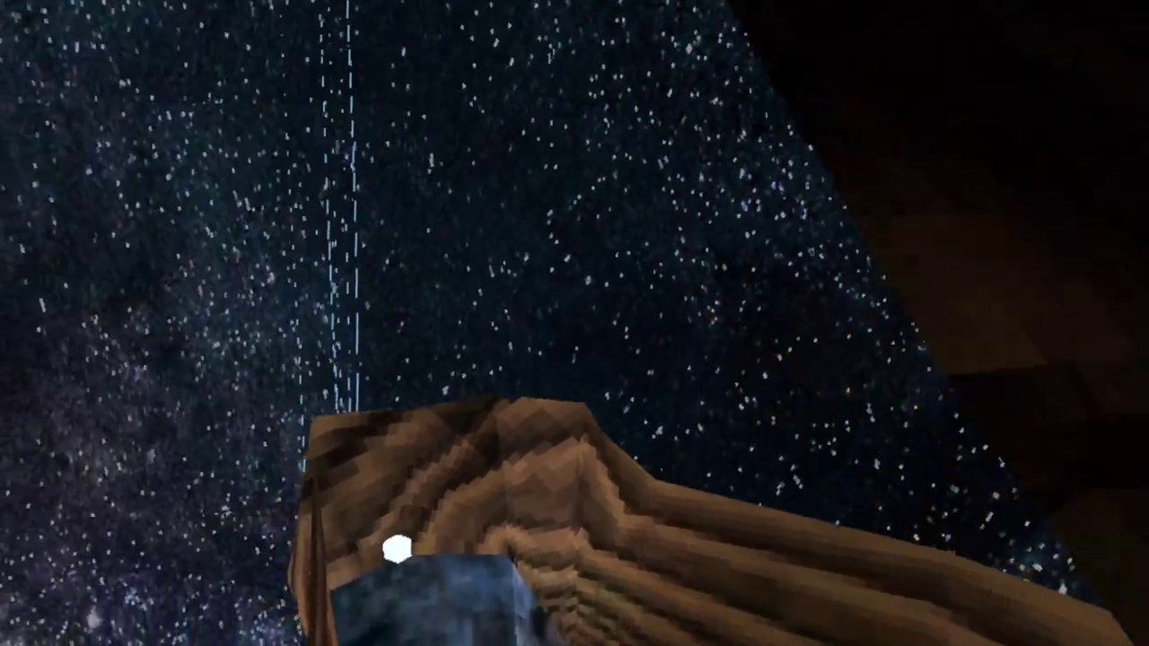
{"action": "mouse_move", "coordinate": [574, 323]}
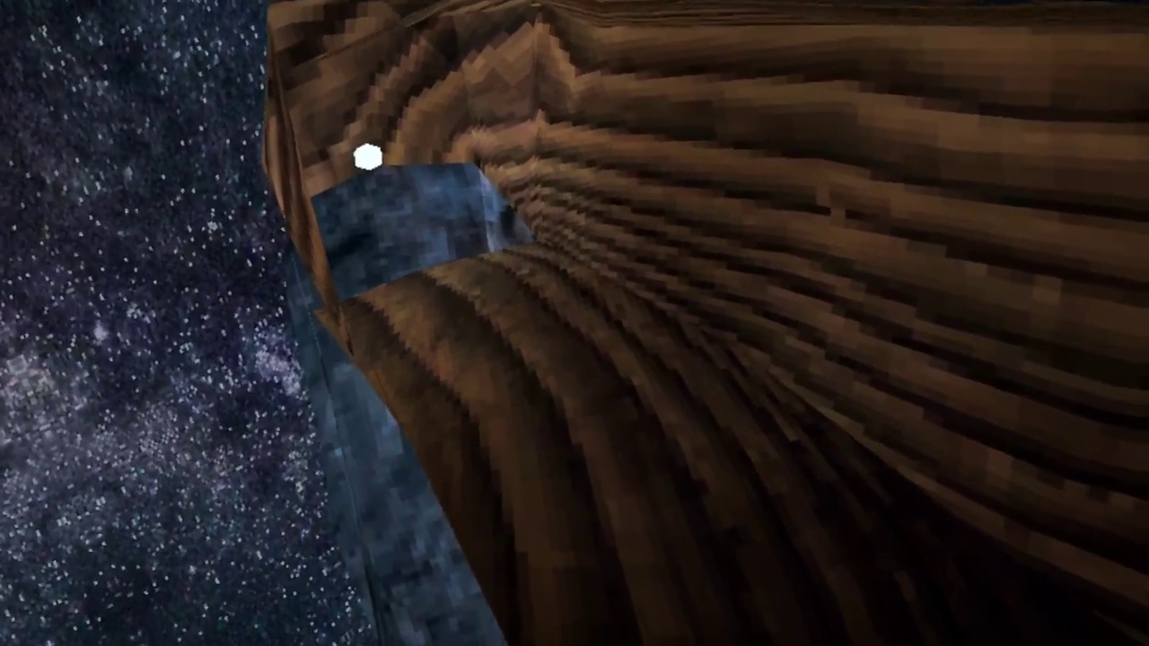
{"action": "mouse_move", "coordinate": [575, 323]}
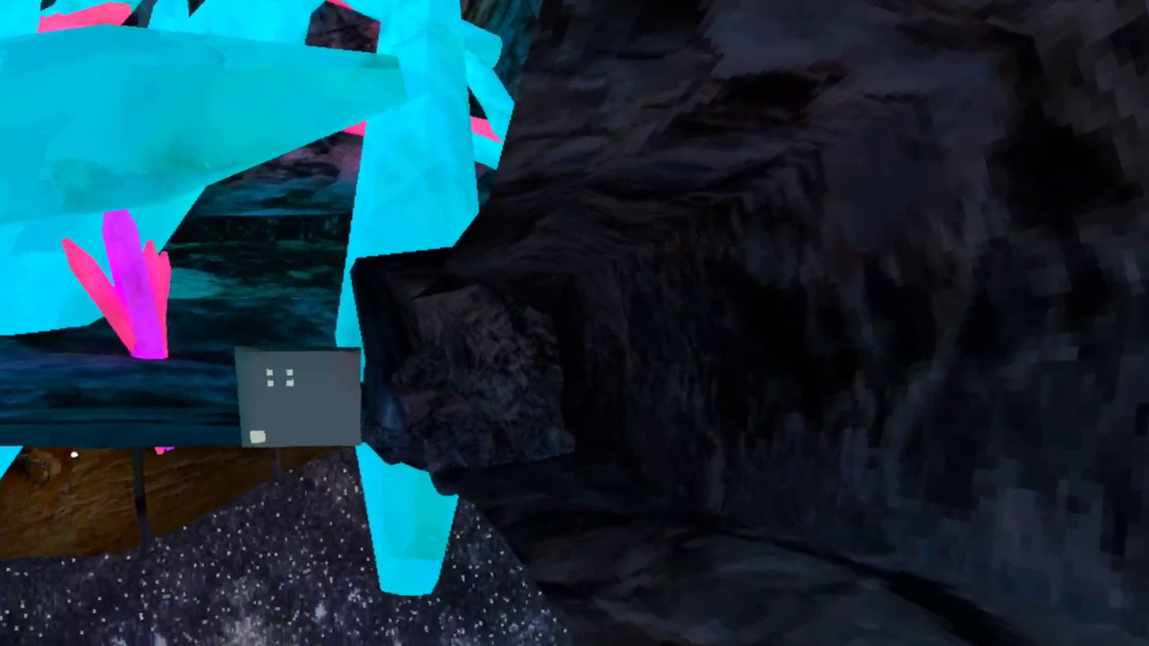